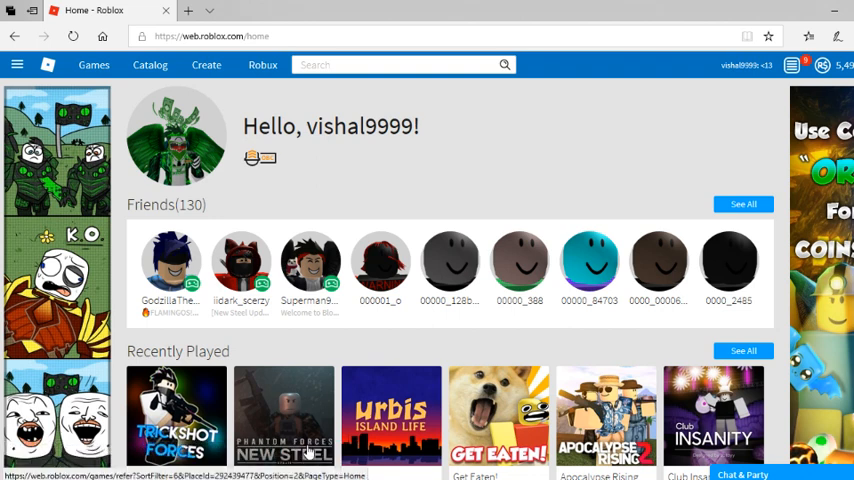
- Scroll the home page through Recently Played, My Favorites, Friend Activity and My Feed
scroll(down, 3)
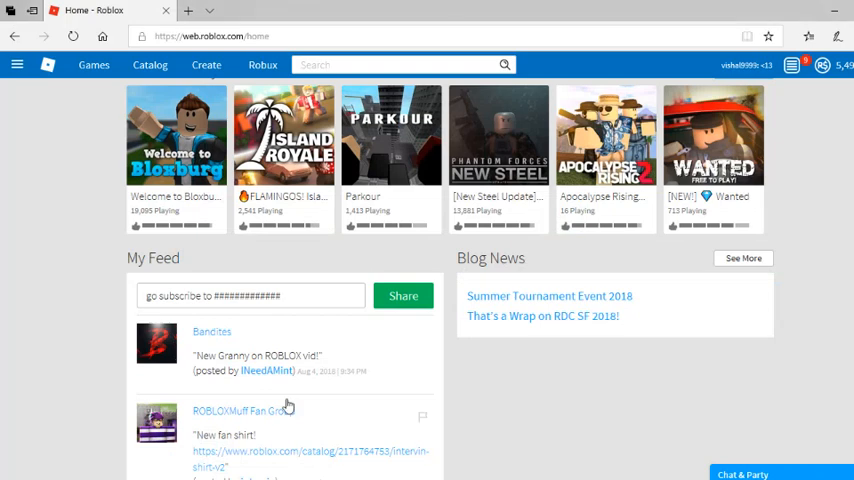
scroll(down, 3)
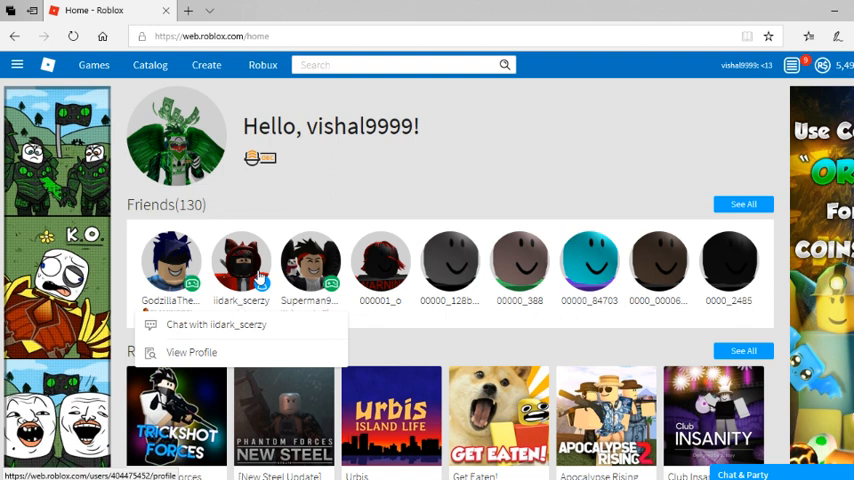
scroll(down, 3)
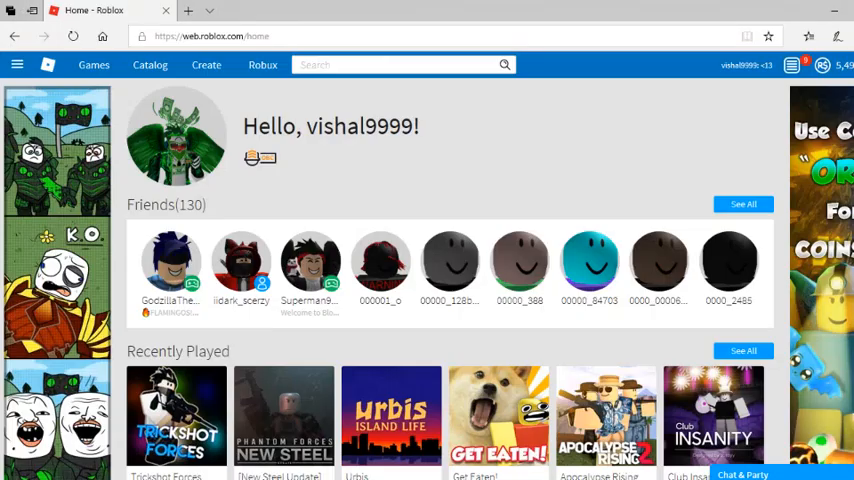
scroll(down, 3)
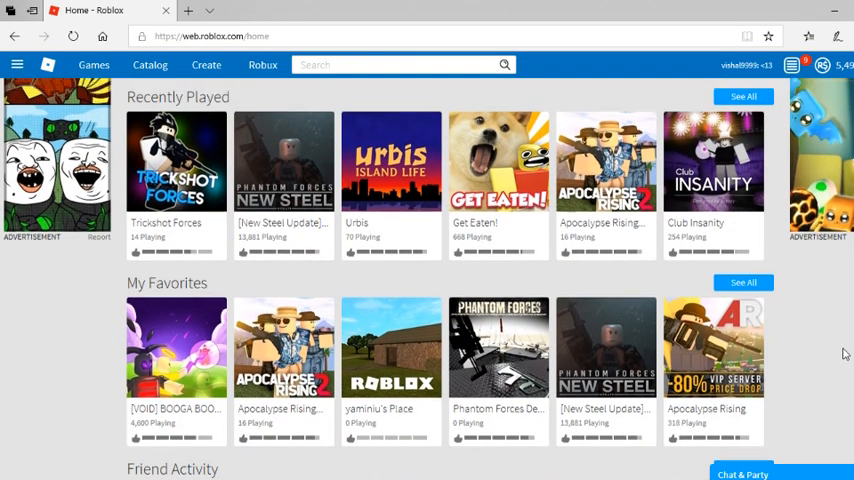
scroll(up, 3)
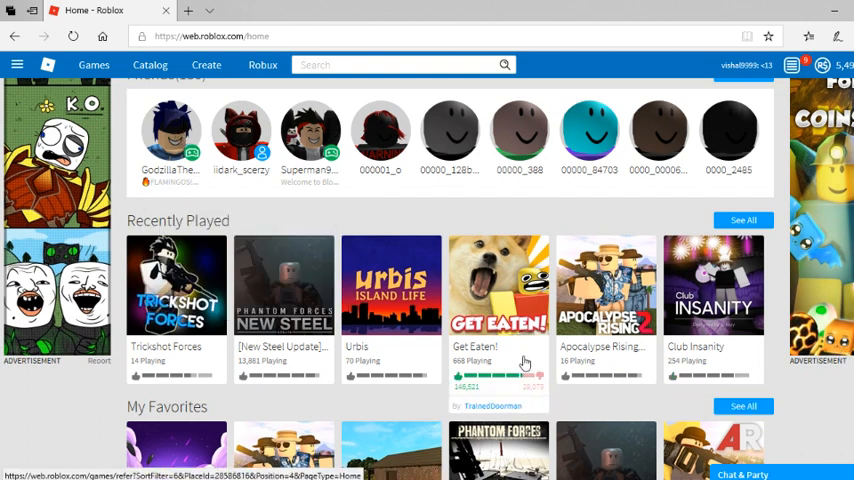
scroll(down, 3)
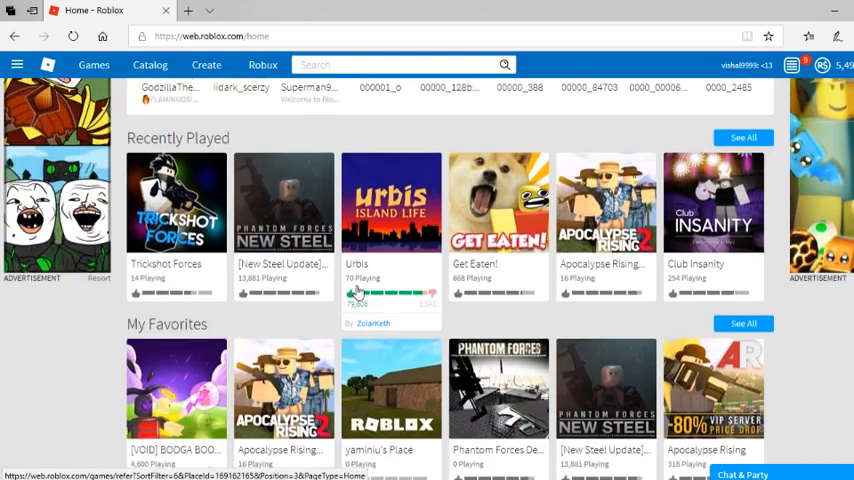
scroll(down, 3)
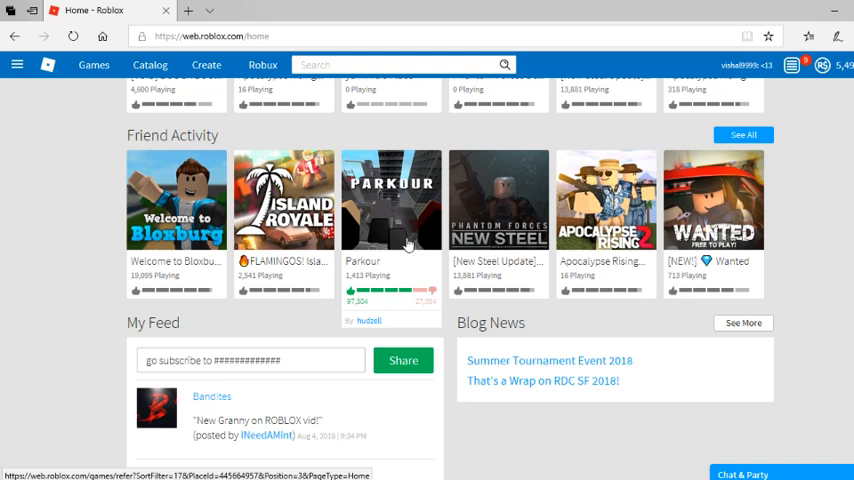
scroll(down, 3)
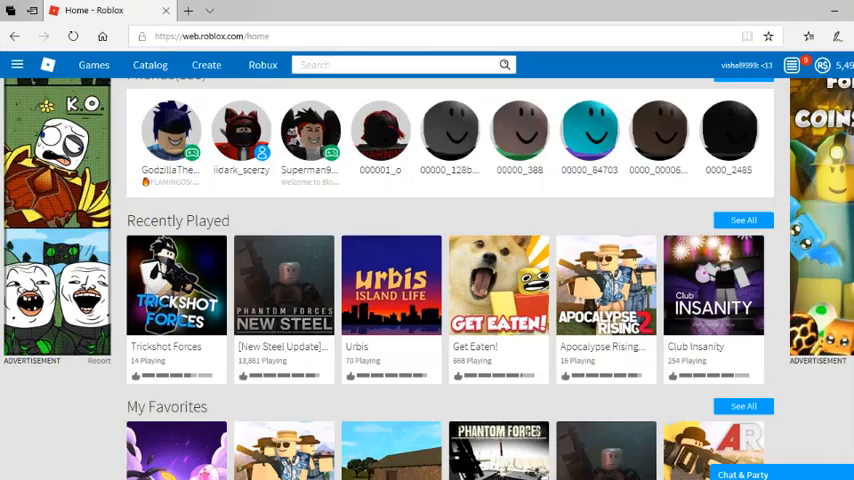
mouse_move(374, 203)
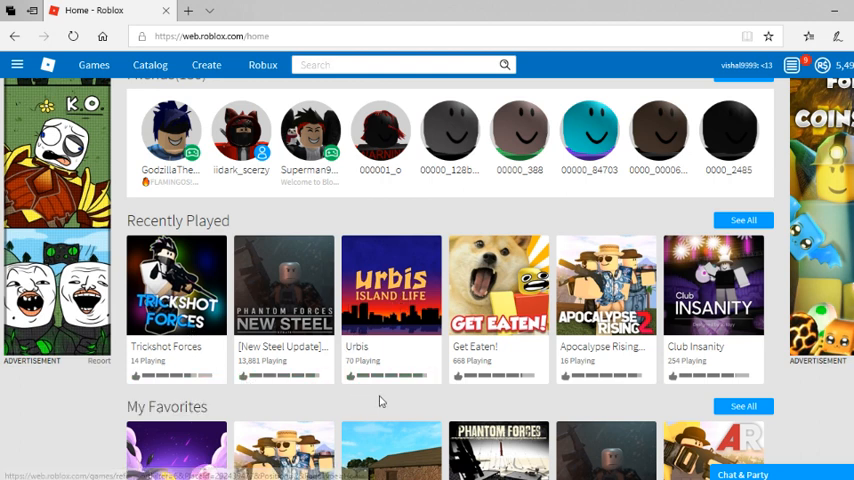
scroll(down, 3)
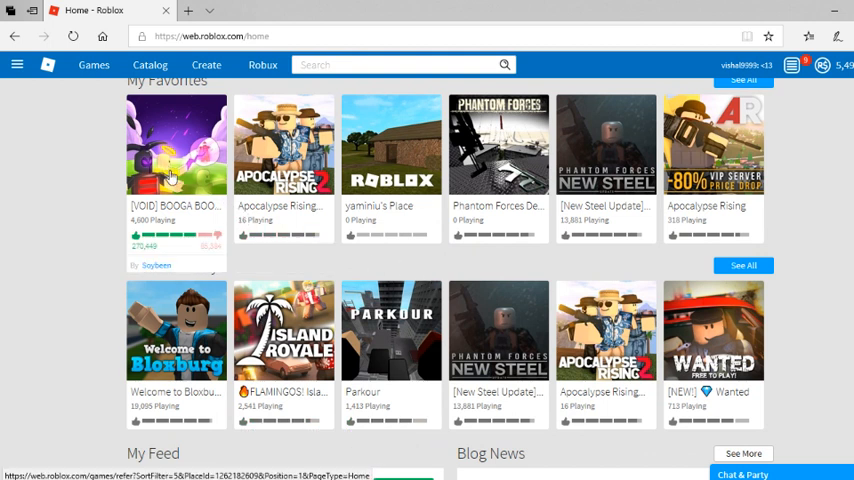
mouse_move(175, 175)
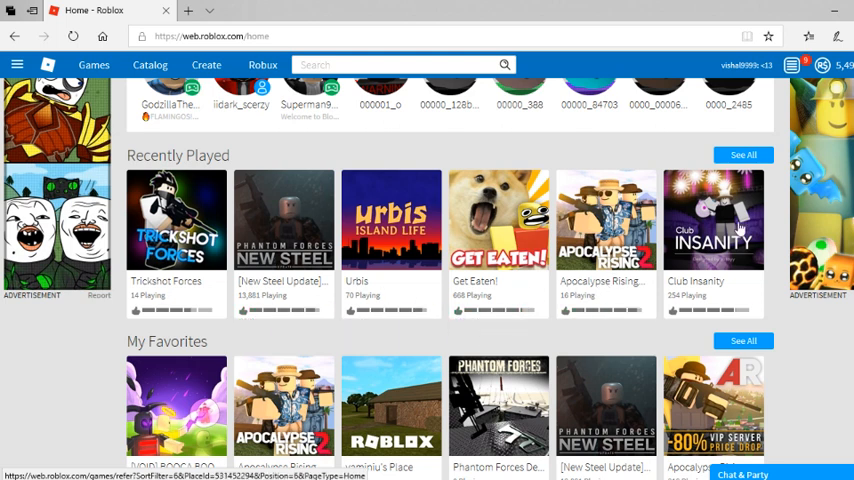
scroll(down, 3)
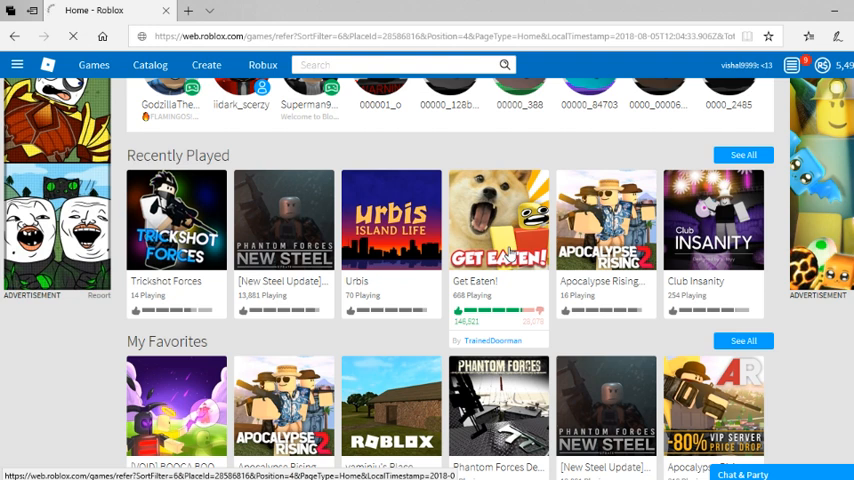
click(498, 220)
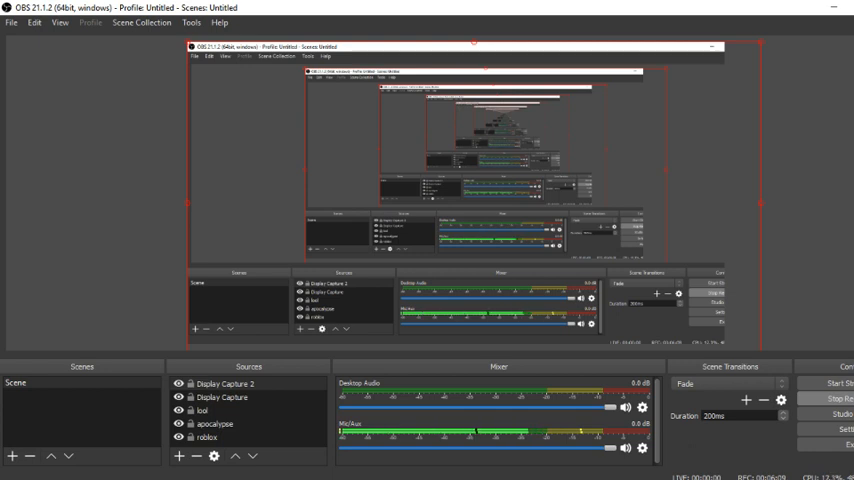
mouse_move(448, 378)
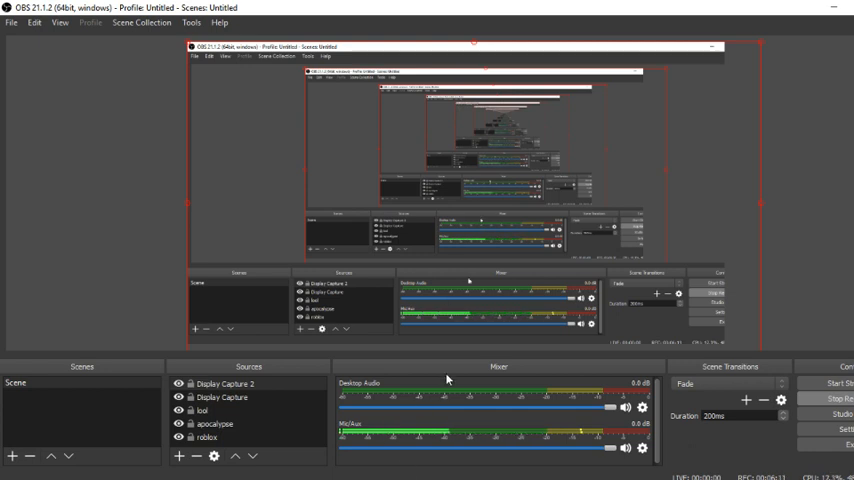